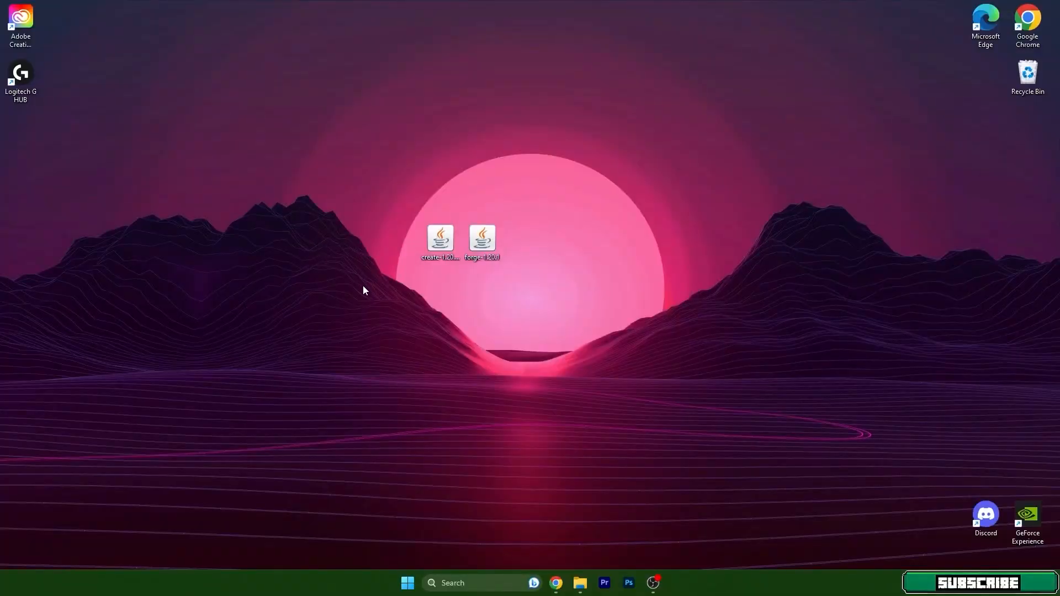
mouse_move(391, 290)
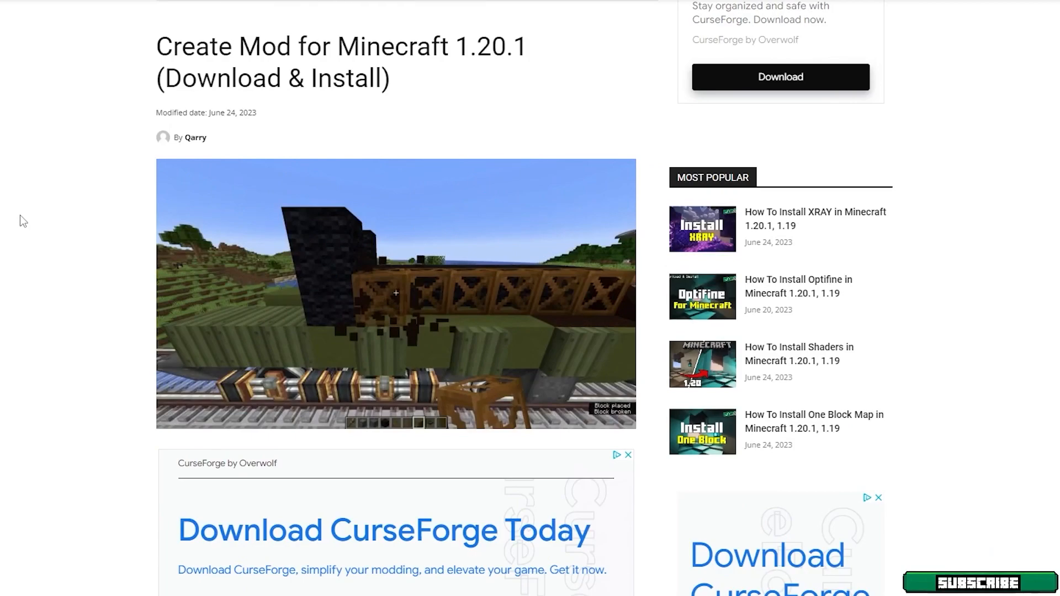
mouse_move(26, 230)
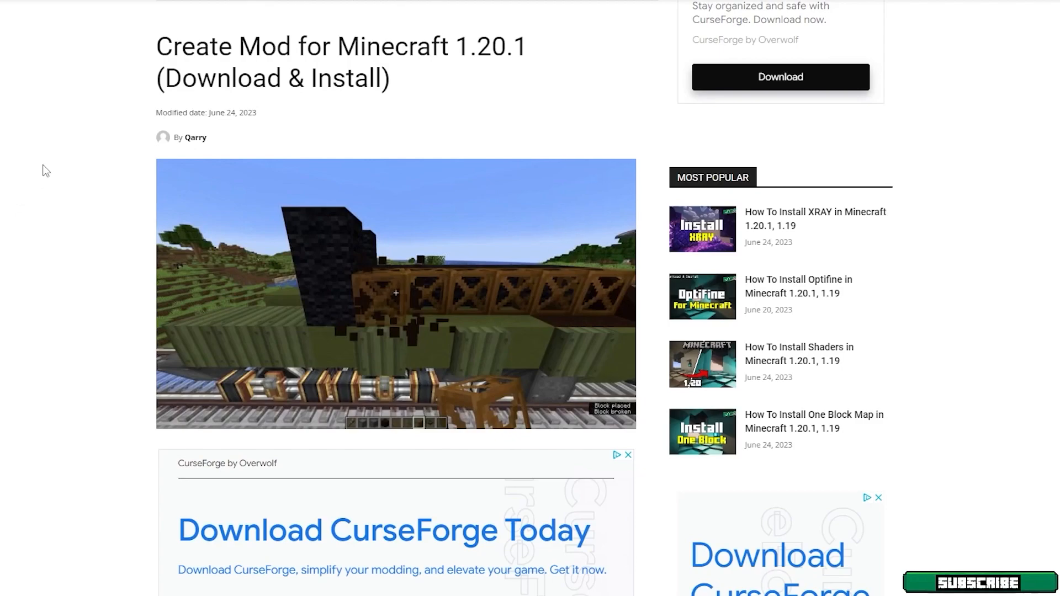
mouse_move(43, 141)
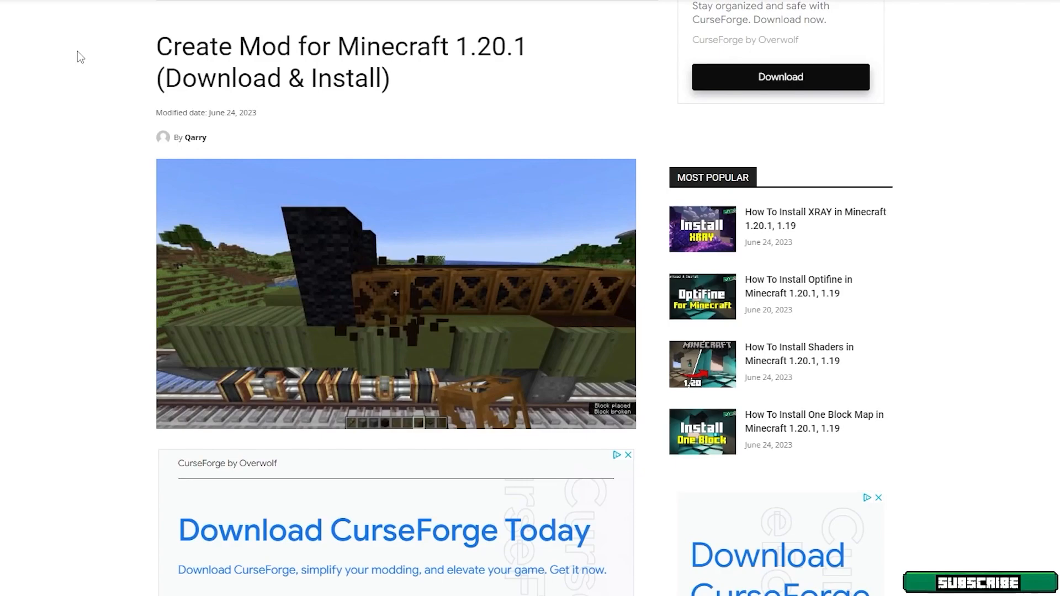
mouse_move(486, 72)
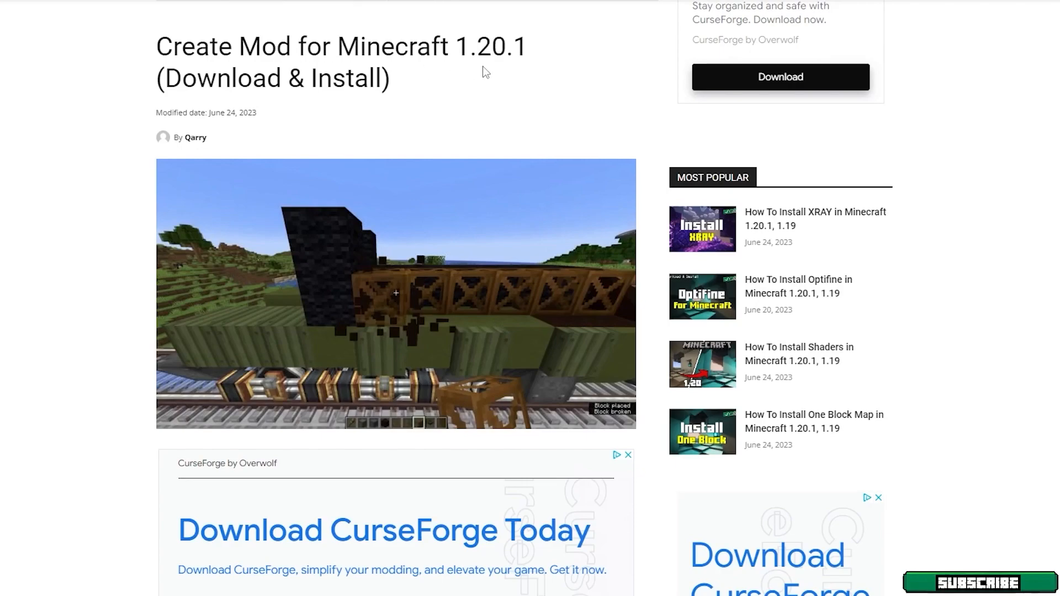
mouse_move(122, 204)
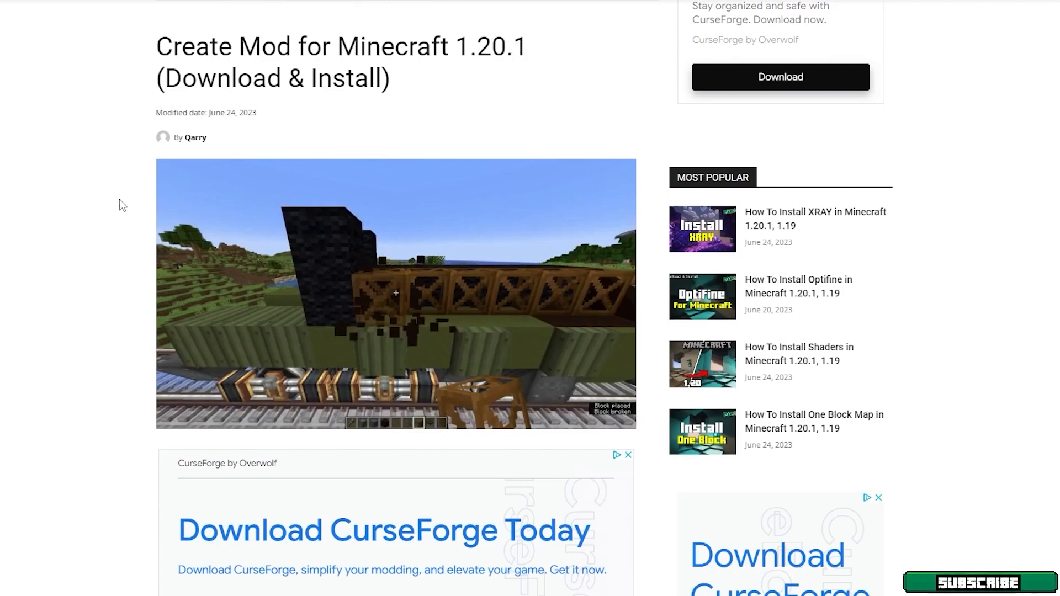
Scroll to the article's Downloads section and follow the Create Mod download link
scroll(down, 3)
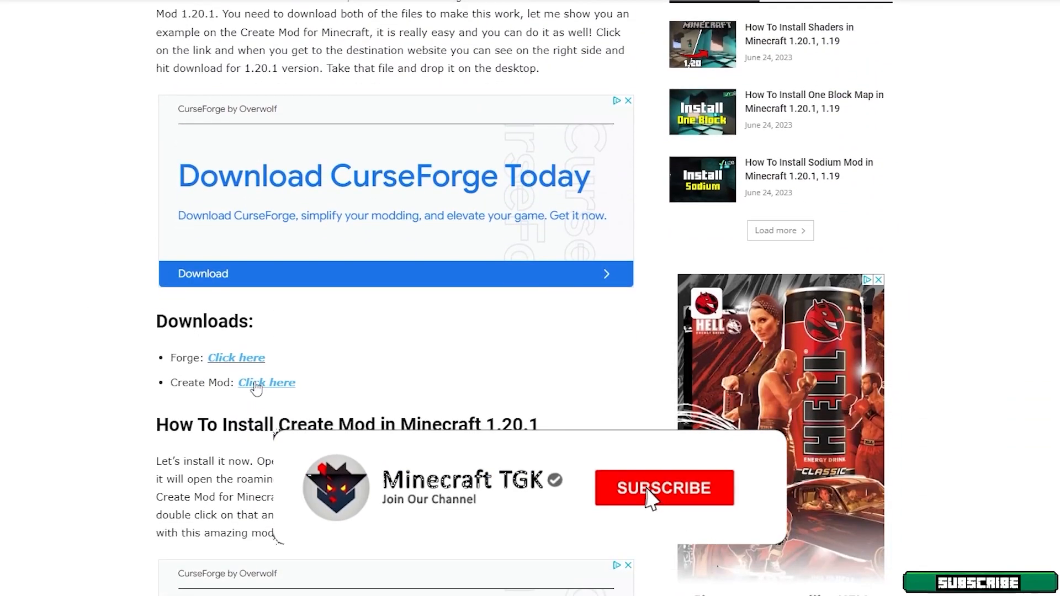
click(663, 488)
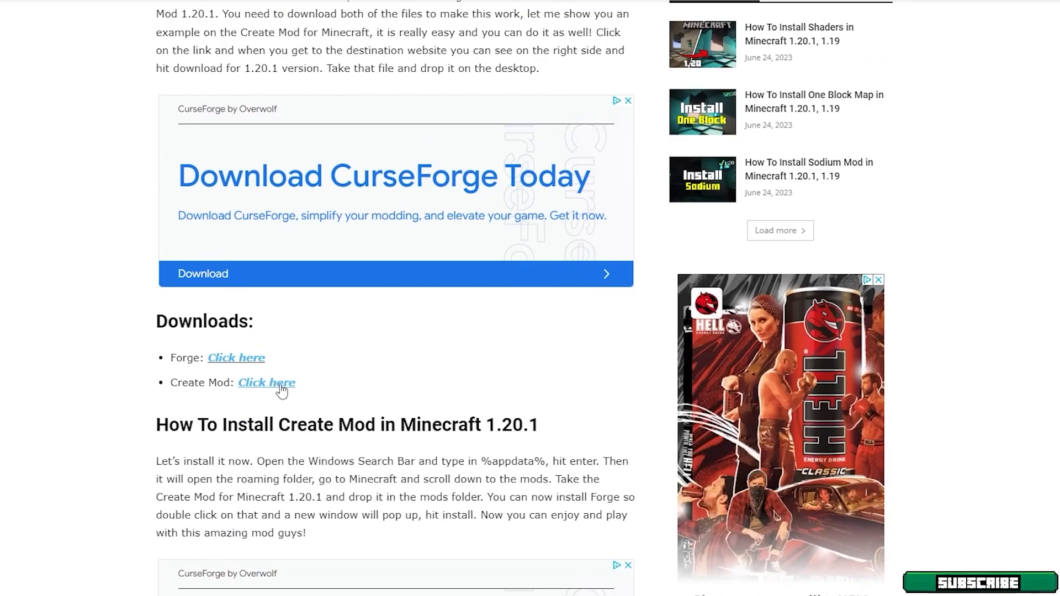
mouse_move(470, 163)
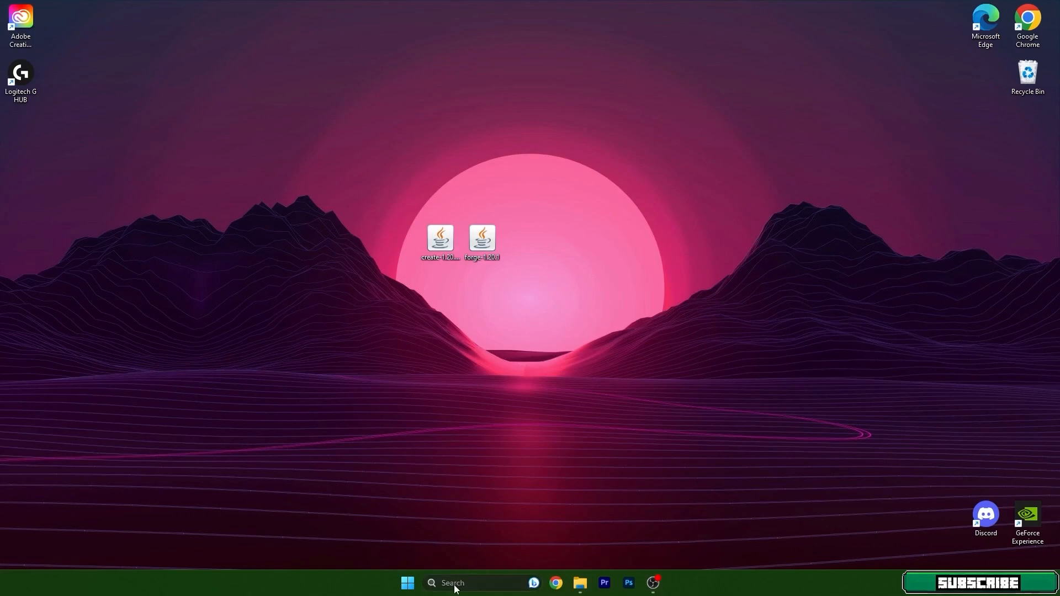
Open %appdata% .minecraft\mods and move the Create mod jar there from the desktop
text(%ap)
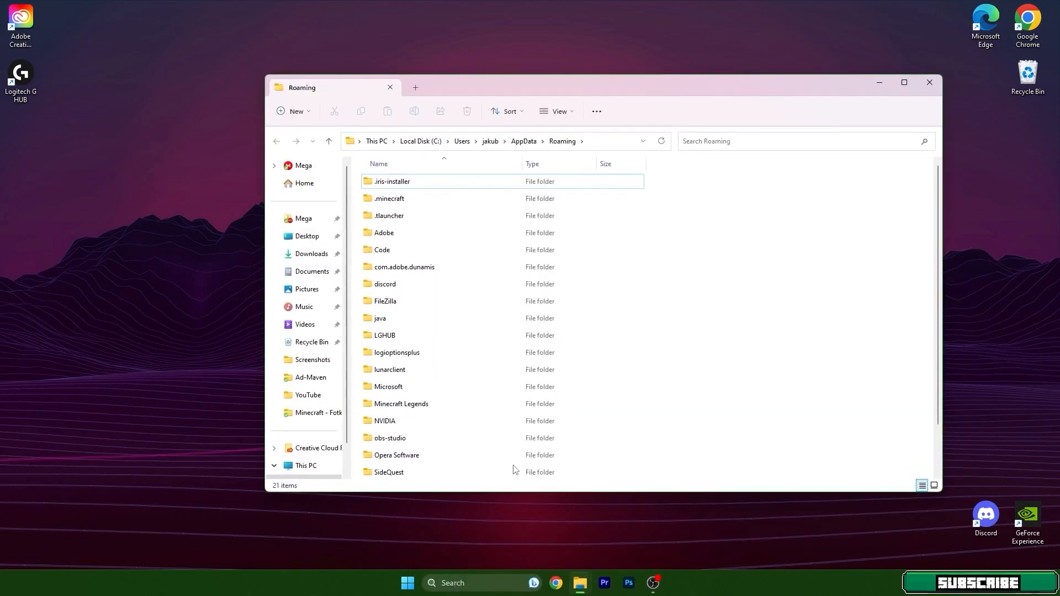
drag(331, 86, 592, 183)
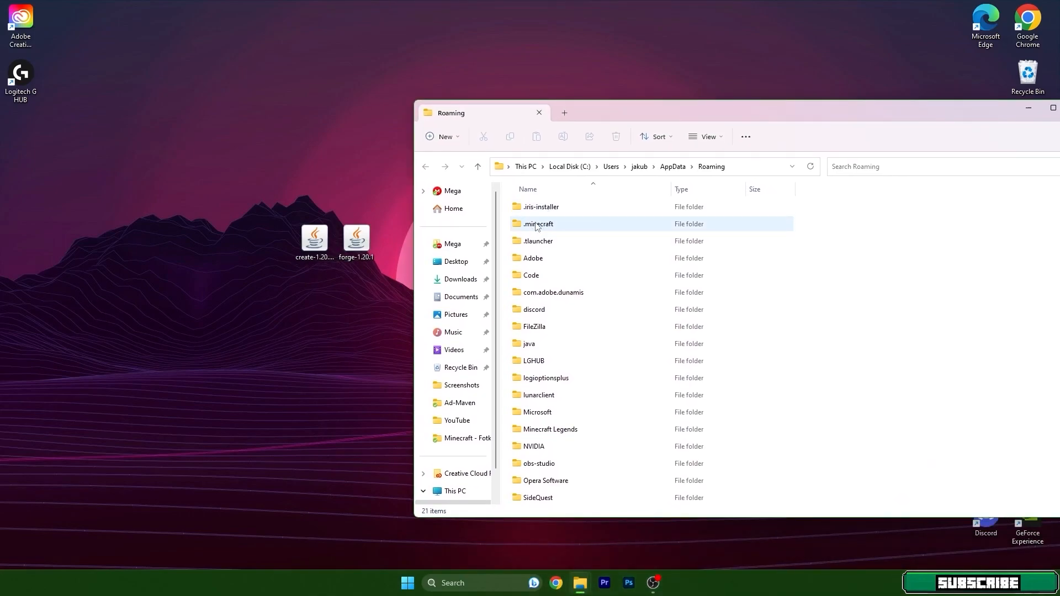
double_click(538, 224)
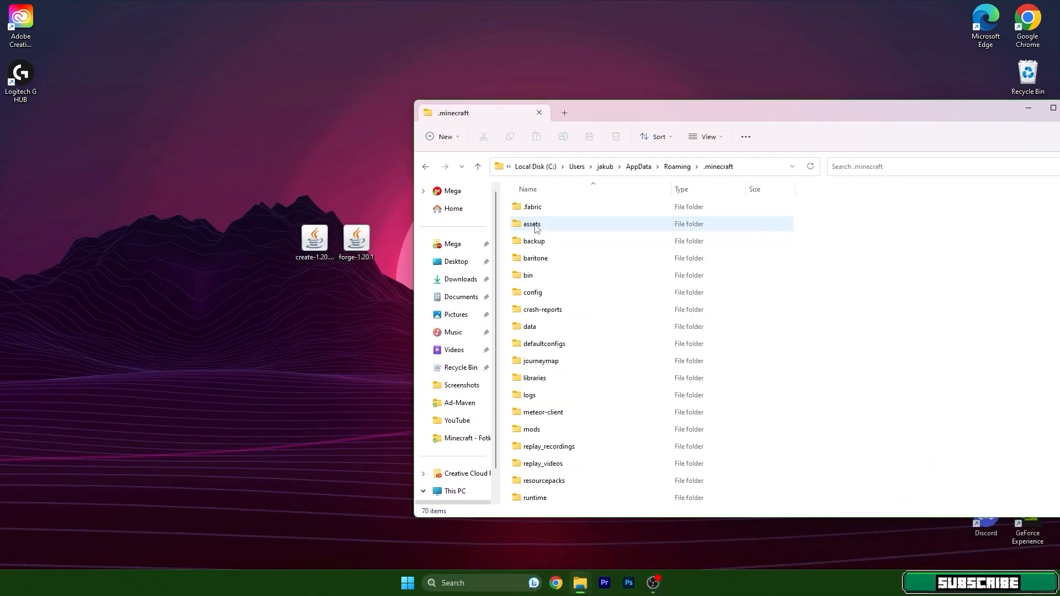
double_click(531, 224)
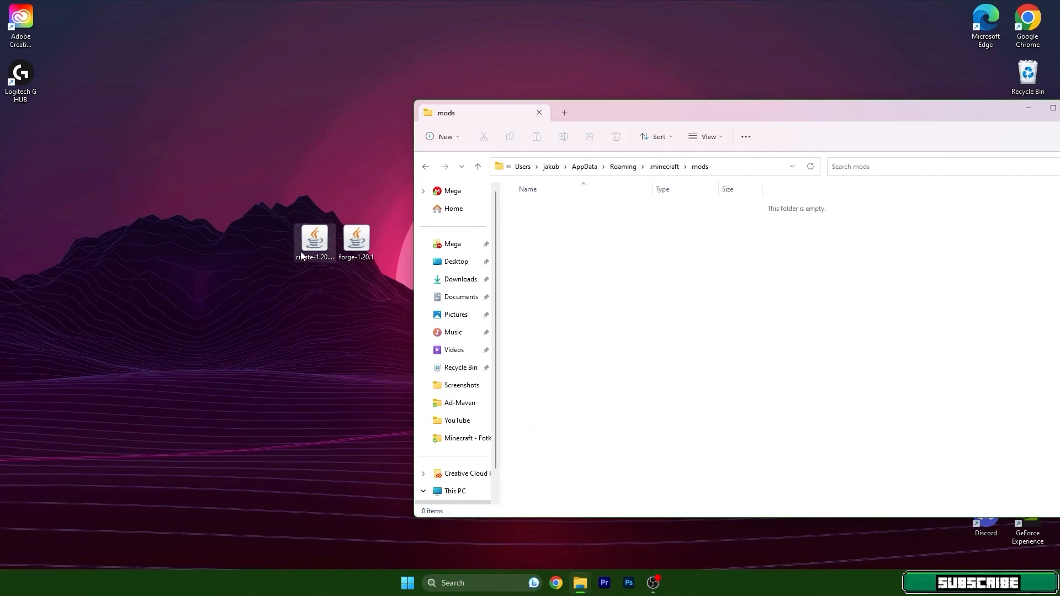
drag(314, 240, 639, 226)
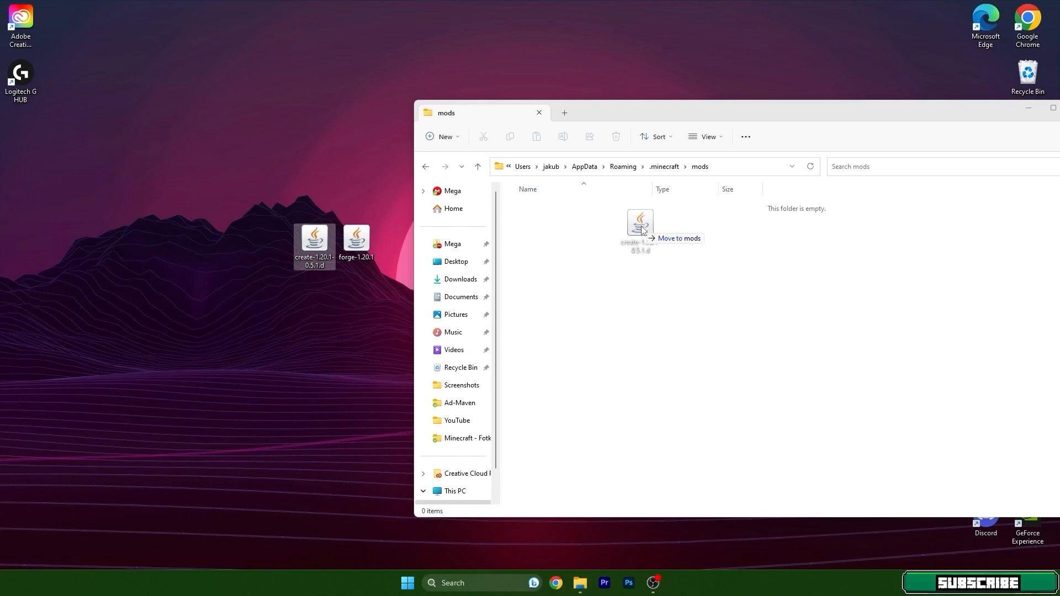
drag(314, 244, 639, 230)
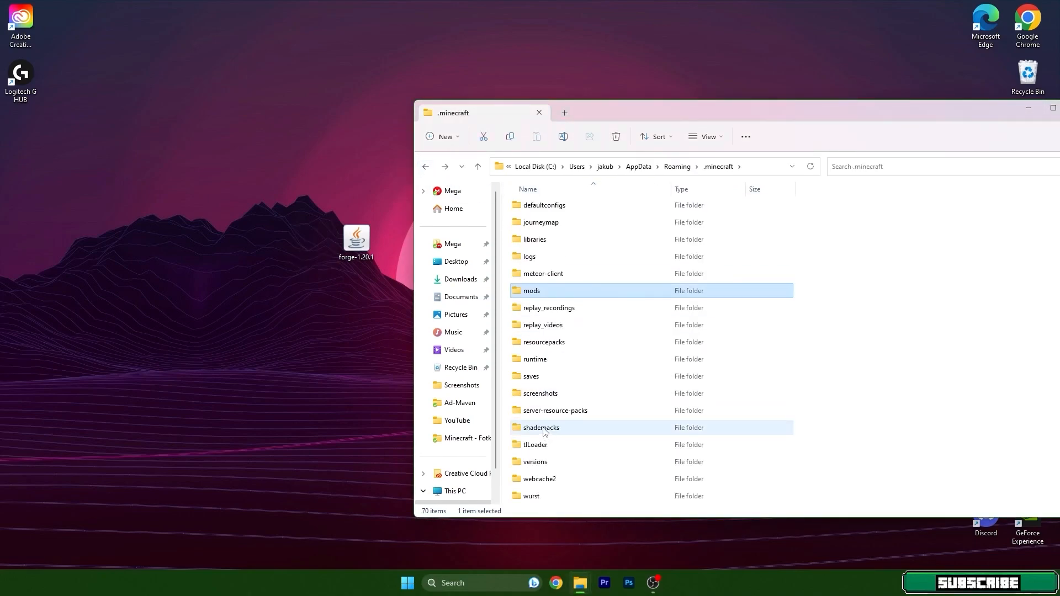
Open the .minecraft versions folder and launch the Forge 1.20.1 installer
scroll(down, 3)
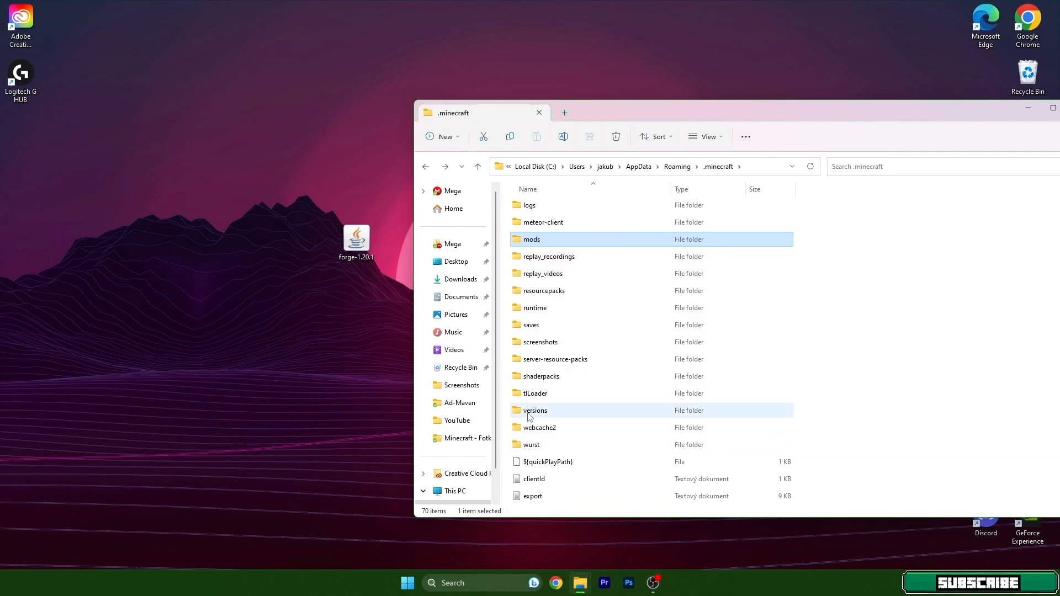
double_click(535, 410)
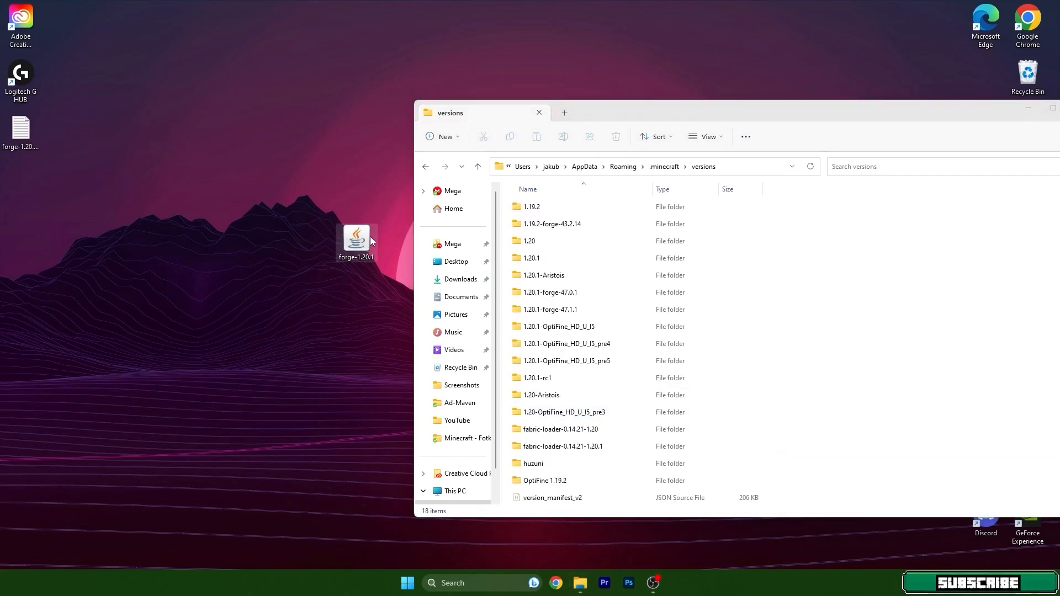
double_click(357, 236)
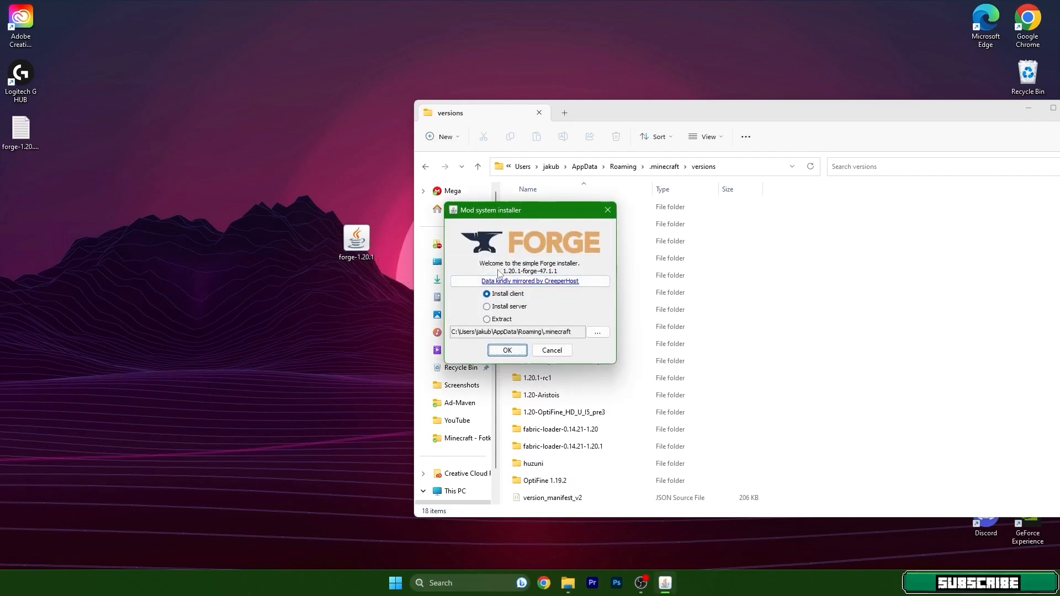
mouse_move(497, 297)
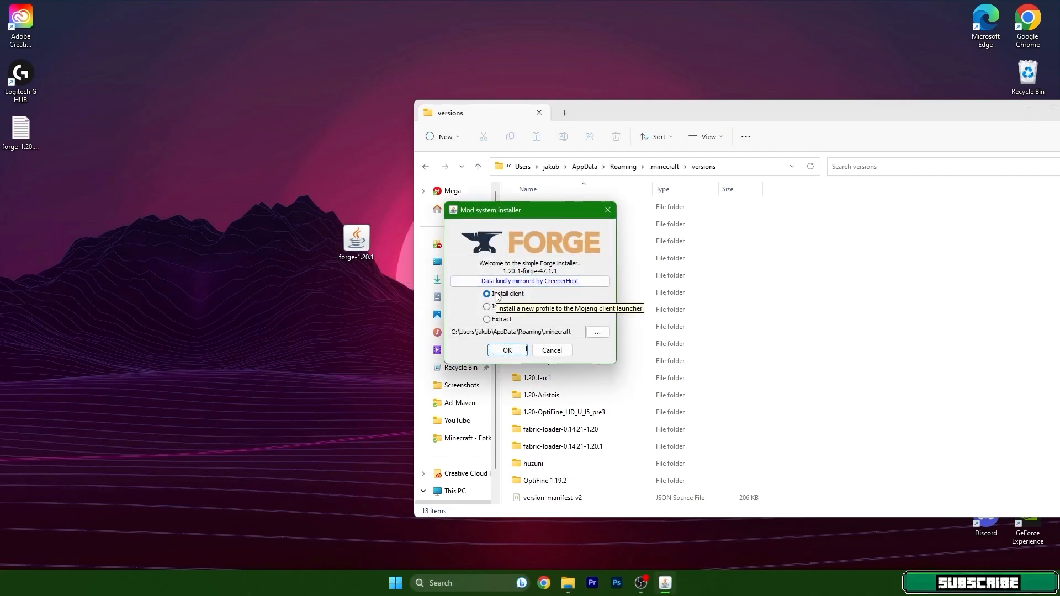
Install the Forge 1.20.1-47.1.1 client and dismiss the success message
click(506, 350)
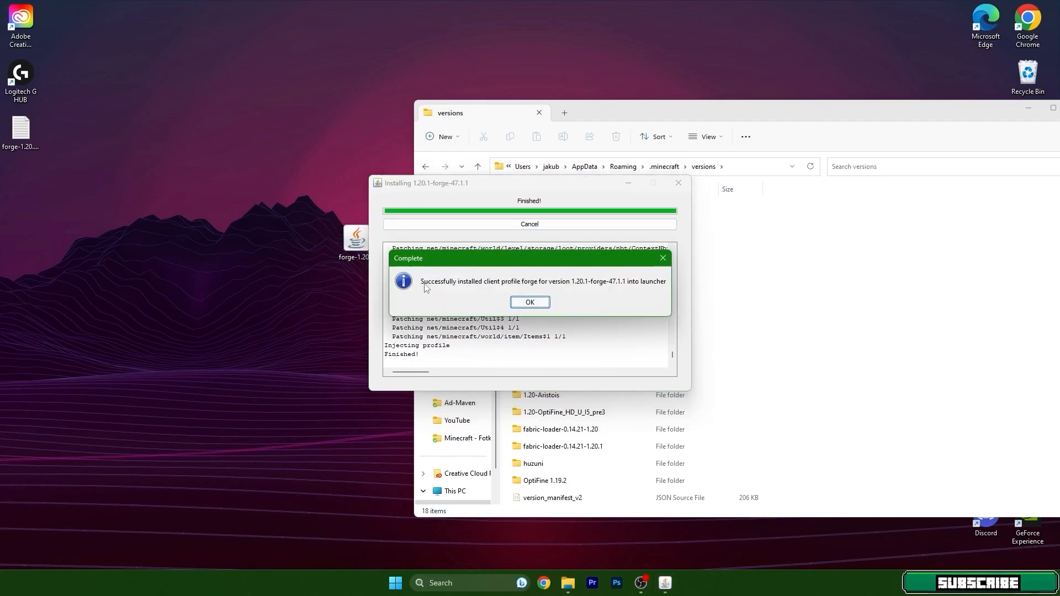
mouse_move(500, 286)
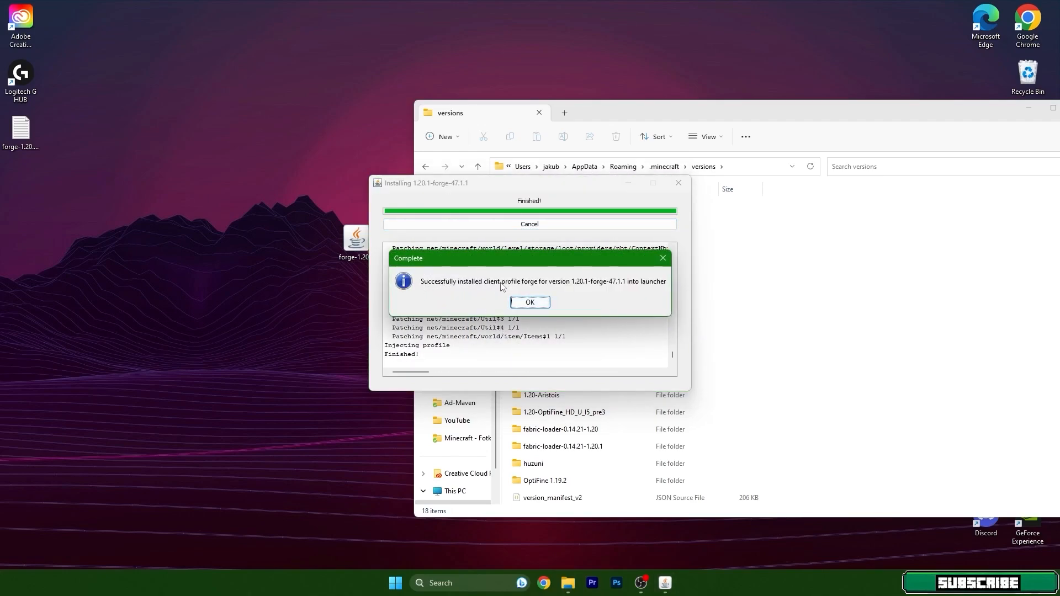
mouse_move(594, 290)
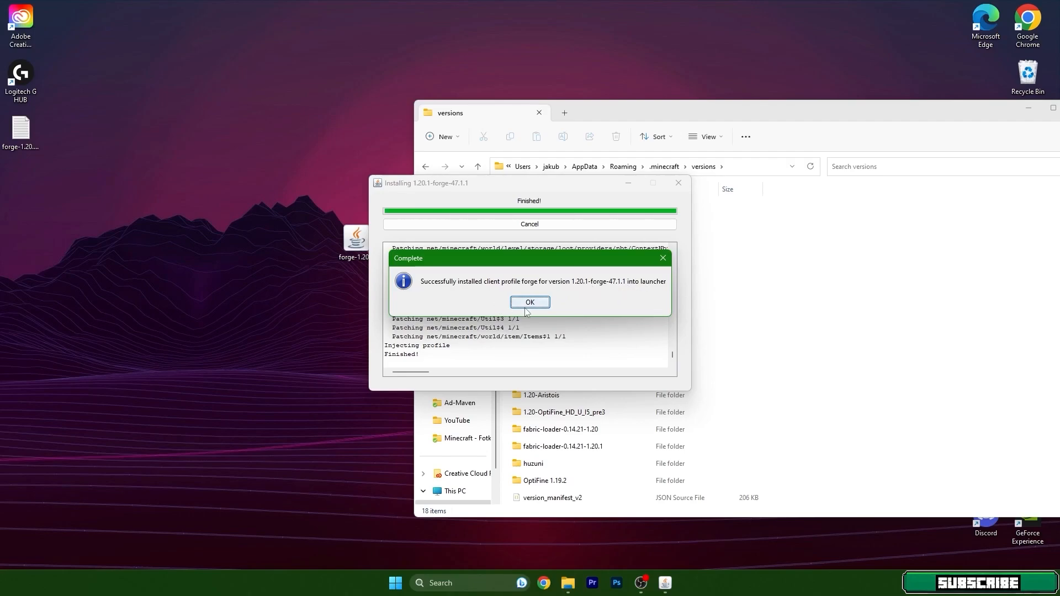
click(529, 302)
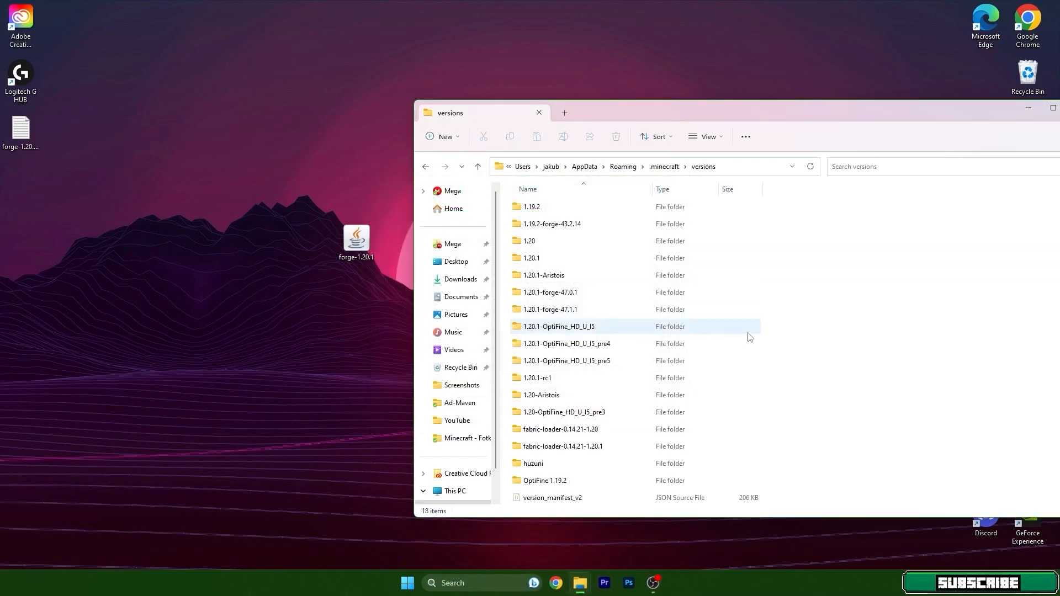
Select the 1.20.1-forge-47.1.1 folder, close Explorer, and start Minecraft Launcher from Start
click(551, 310)
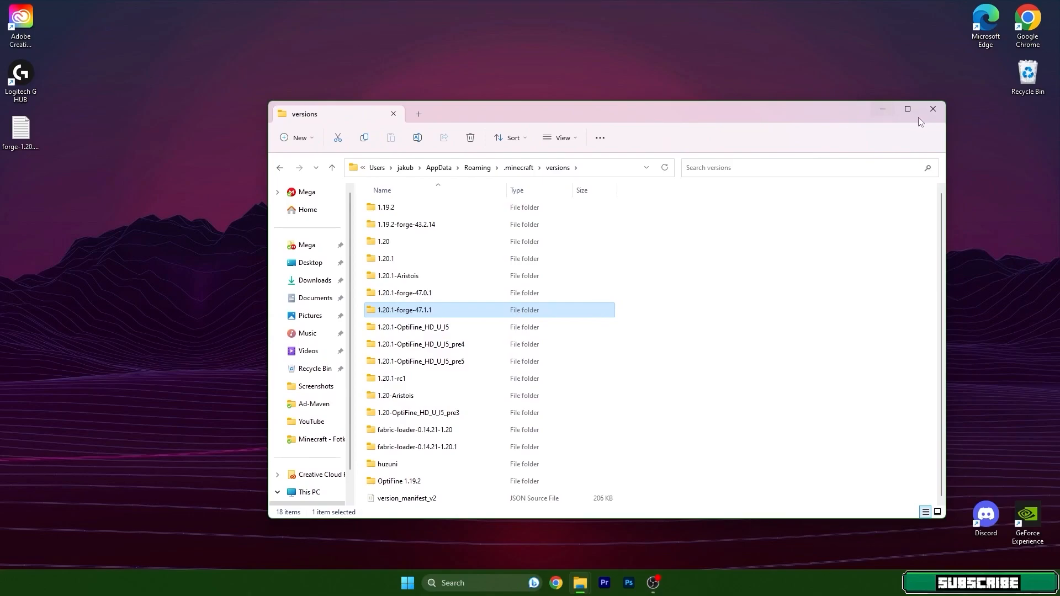
click(933, 109)
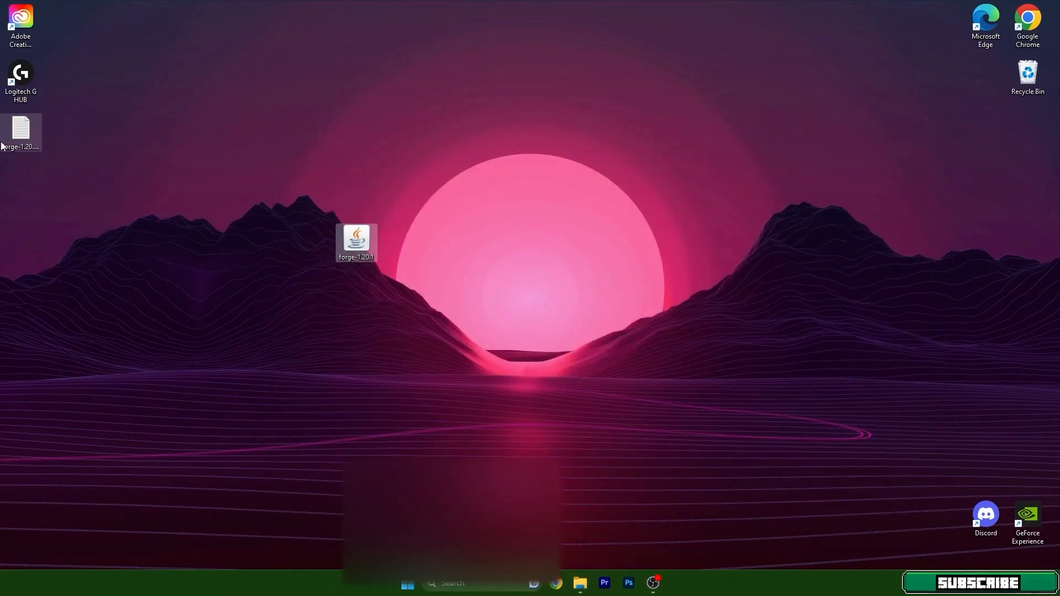
click(406, 583)
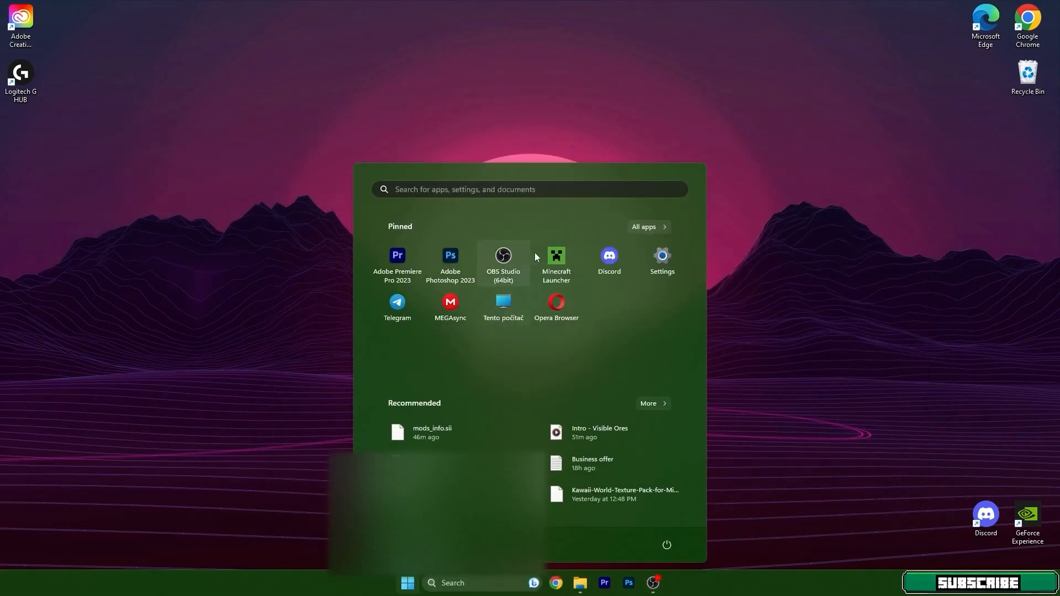
click(556, 260)
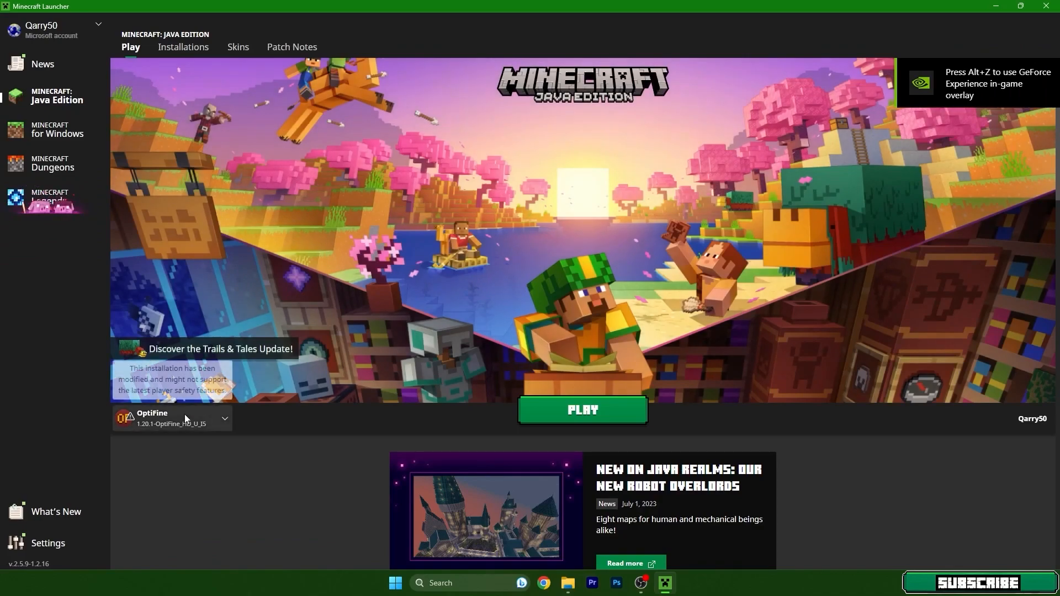
Switch the launcher's installation from OptiFine 1.20.1 to forge 1.20.1-forge-47.1.1
click(167, 418)
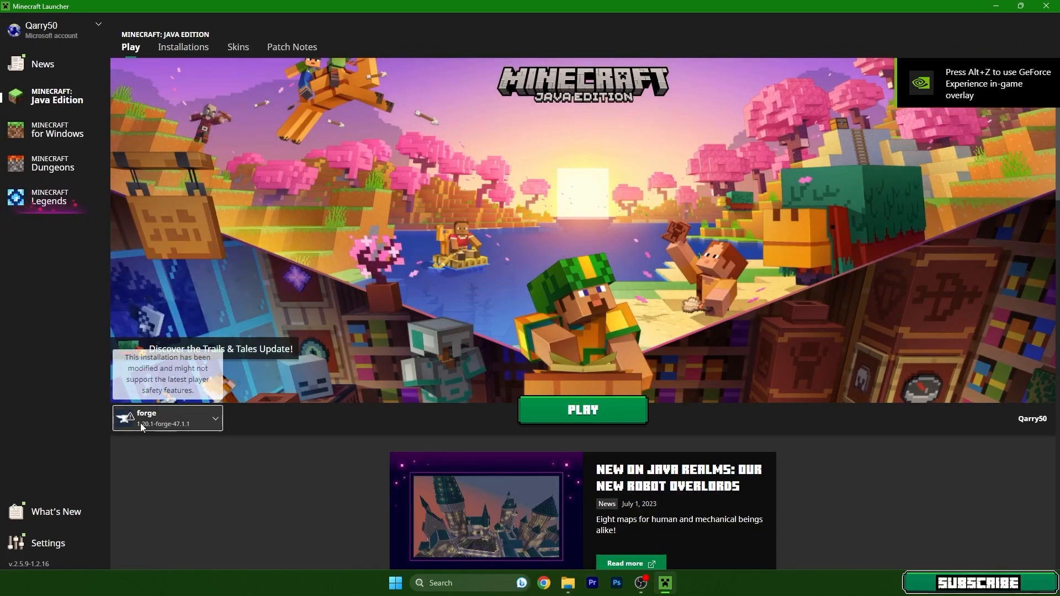
click(581, 409)
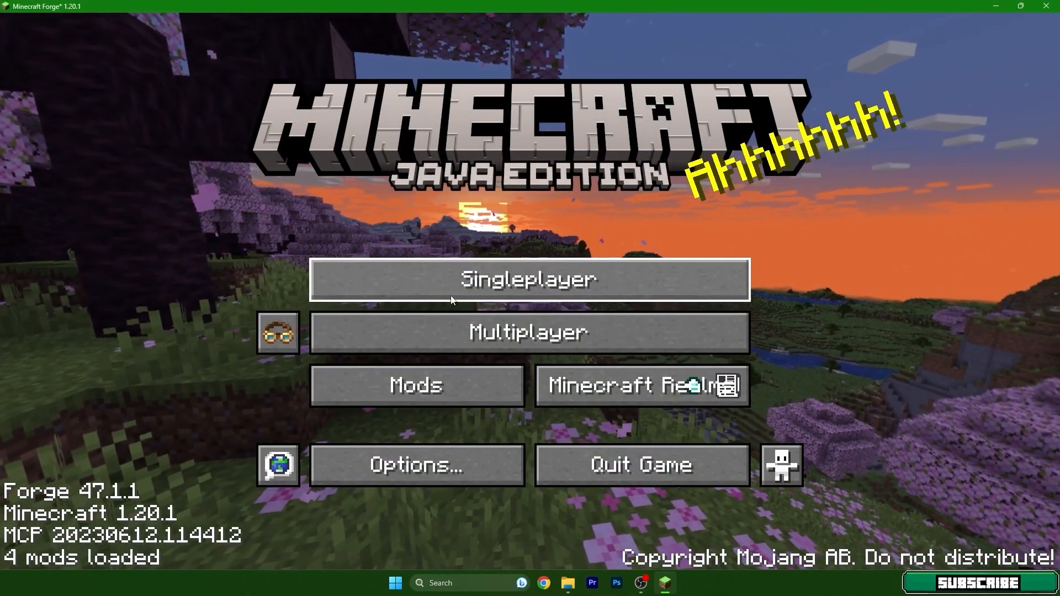
Check the Mods list for Create 0.5.1.d, then leave the mod list
click(416, 385)
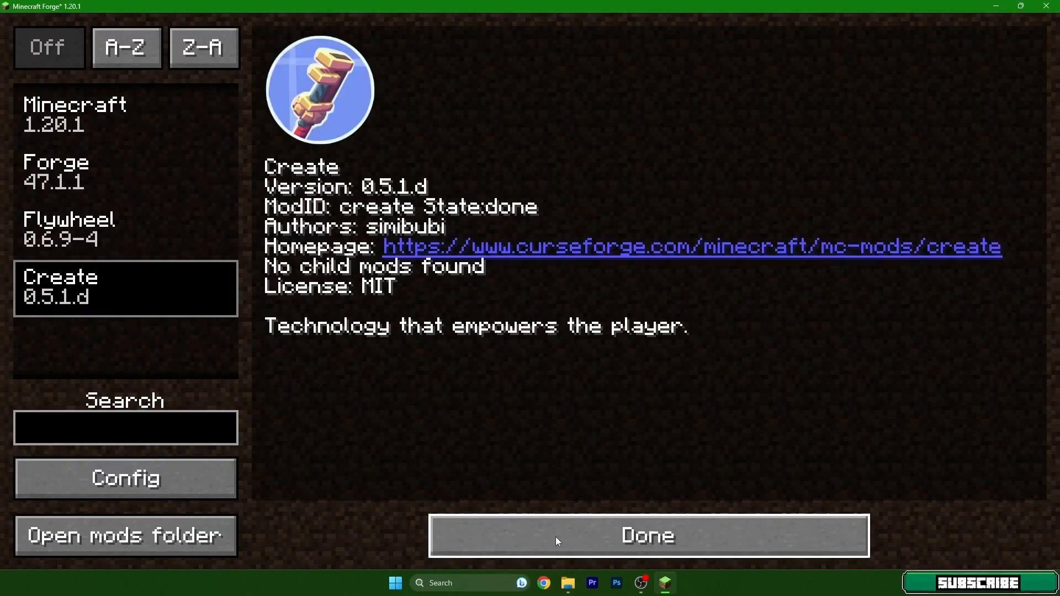
click(645, 536)
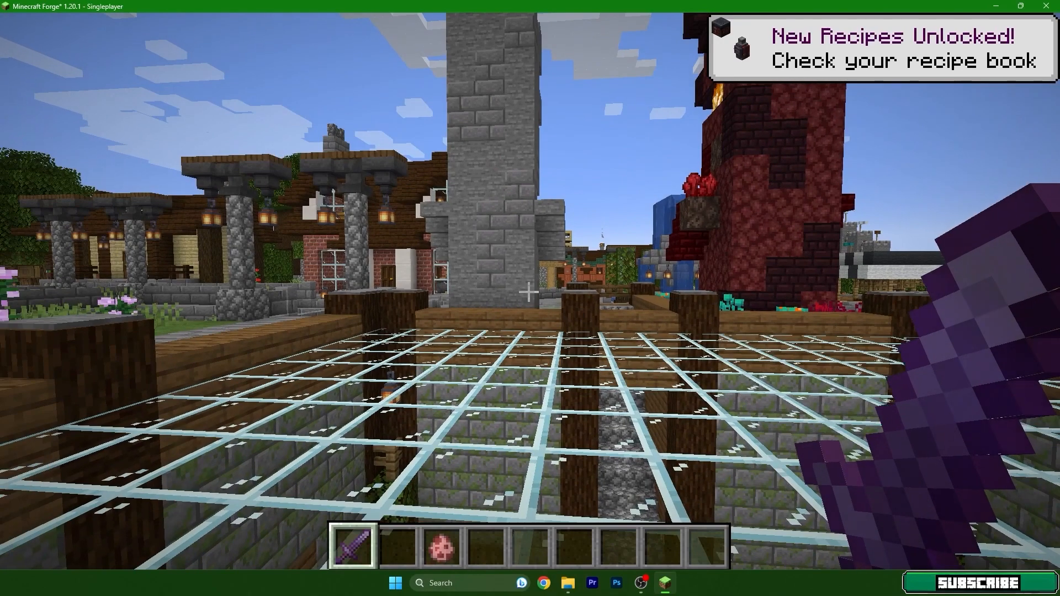
Take a Mechanical Press from the creative inventory's Create tab into the hotbar
key(e)
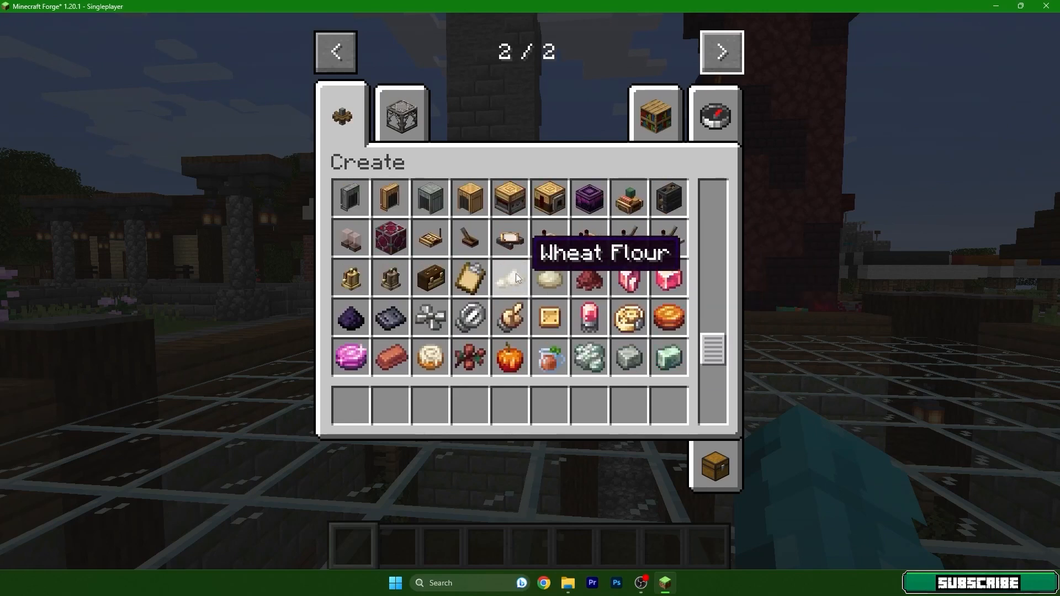
key(Escape)
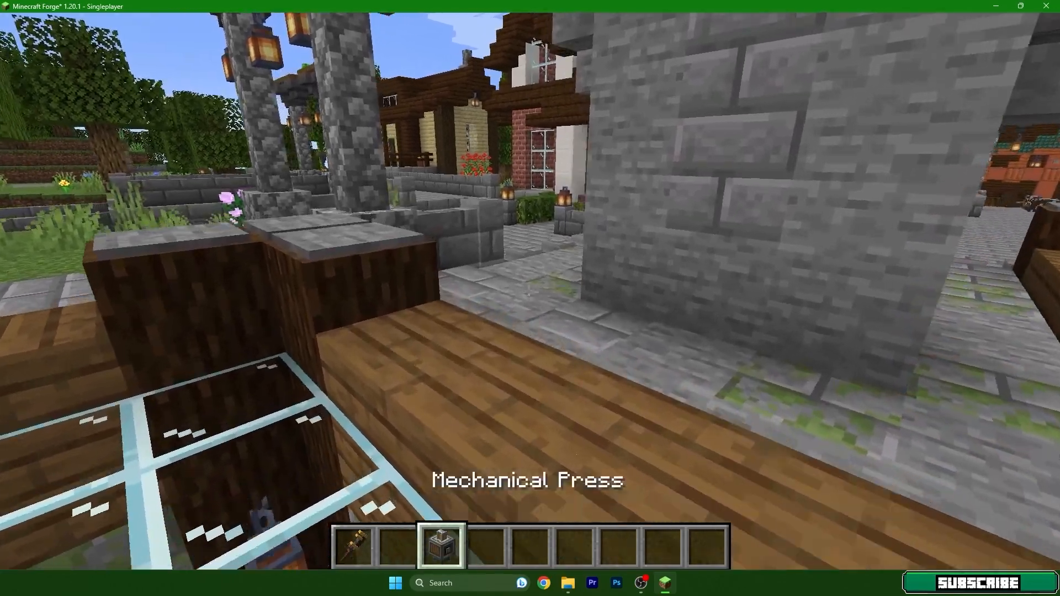
mouse_move(530, 291)
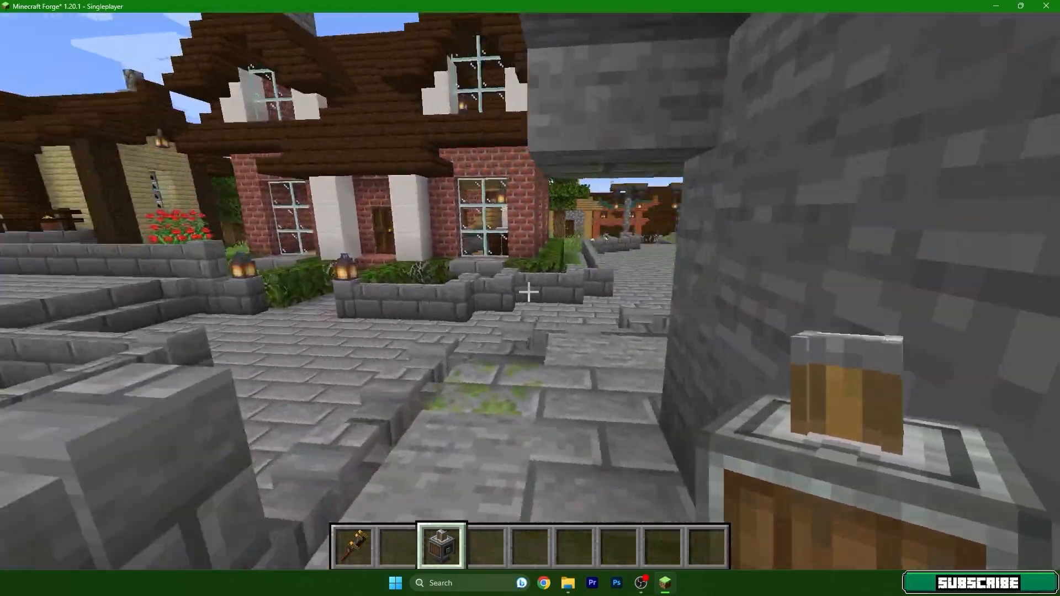